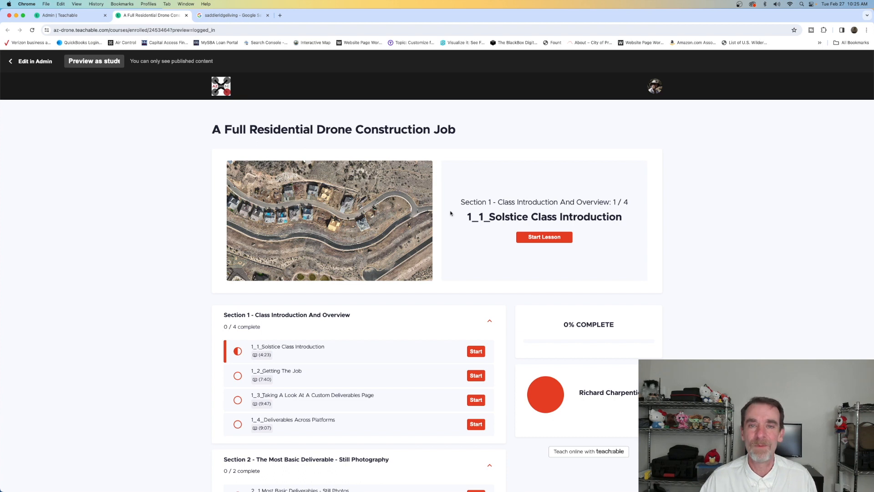
{"action": "mouse_move", "coordinate": [504, 166]}
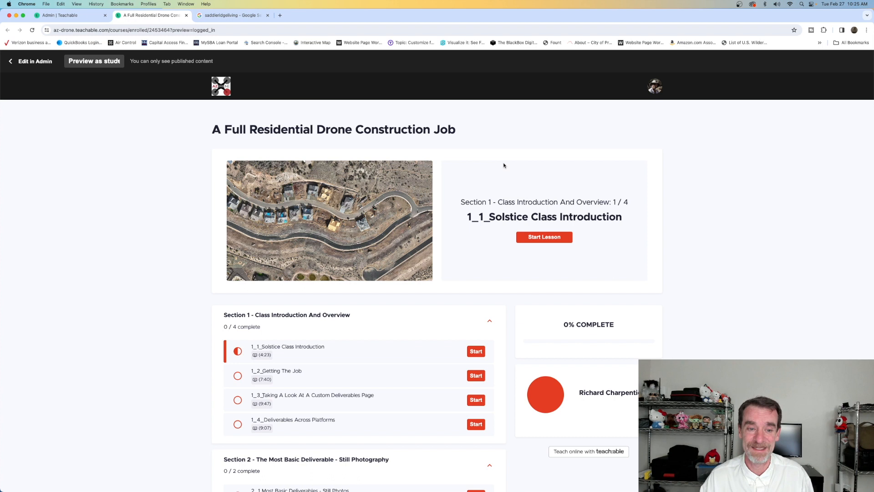
{"action": "scroll", "scroll_direction": "down", "scroll_amount": 3}
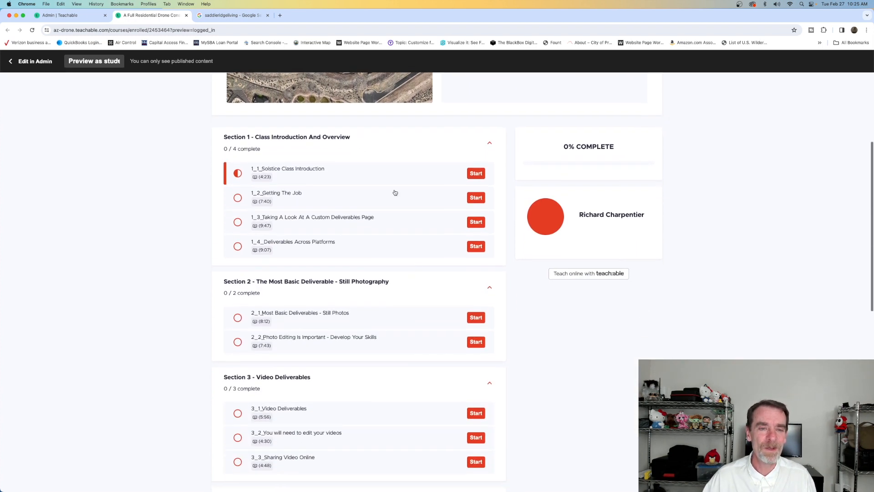
{"action": "scroll", "scroll_direction": "down", "scroll_amount": 3}
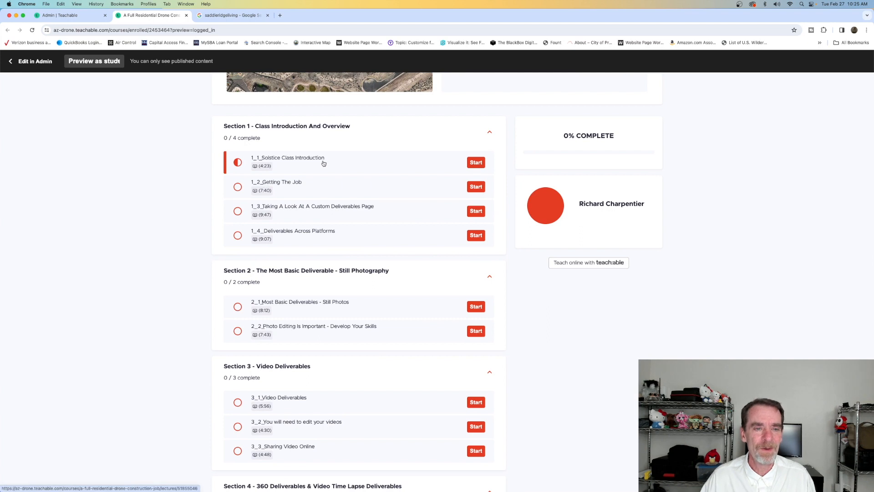
{"action": "mouse_move", "coordinate": [447, 232]}
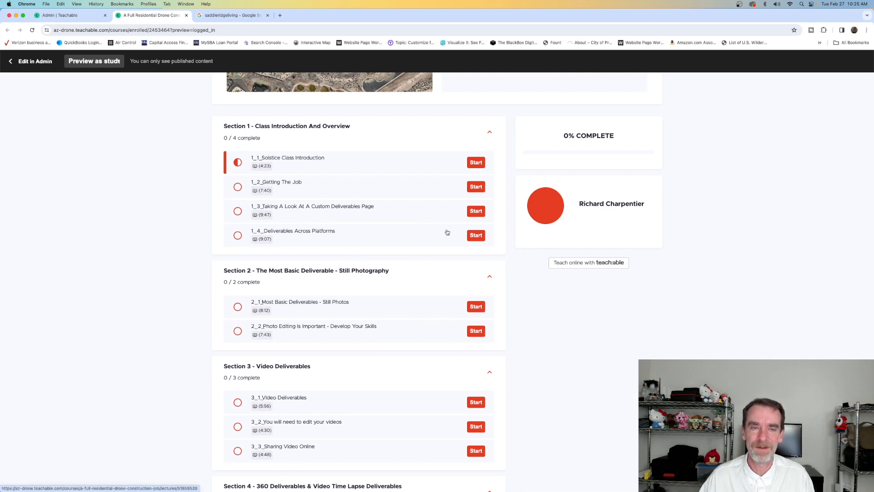
{"action": "mouse_move", "coordinate": [335, 218]}
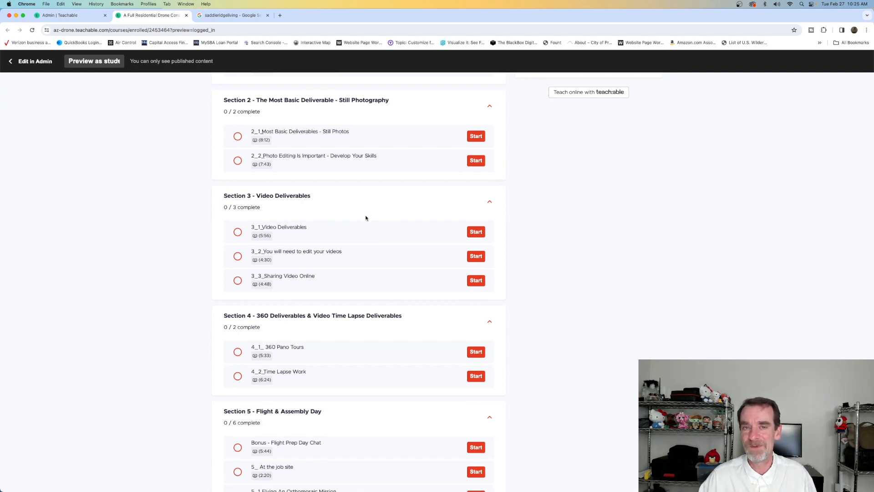
{"action": "scroll", "scroll_direction": "down", "scroll_amount": 3}
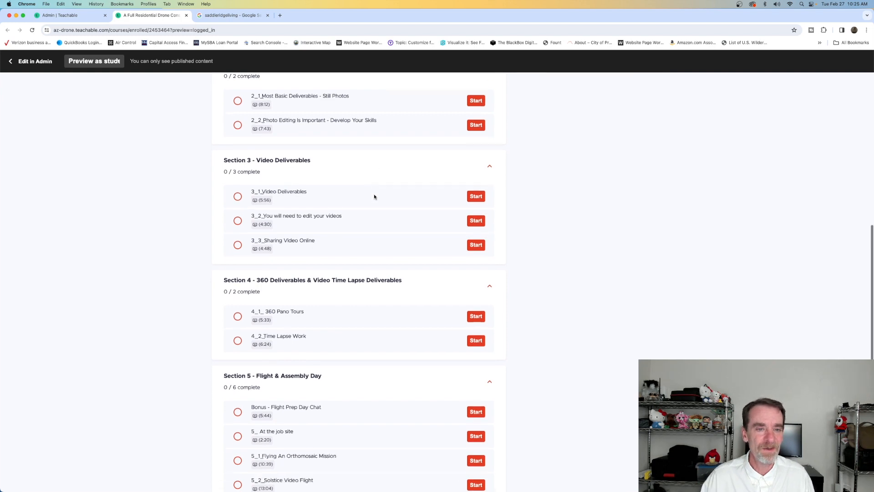
{"action": "scroll", "scroll_direction": "down", "scroll_amount": 3}
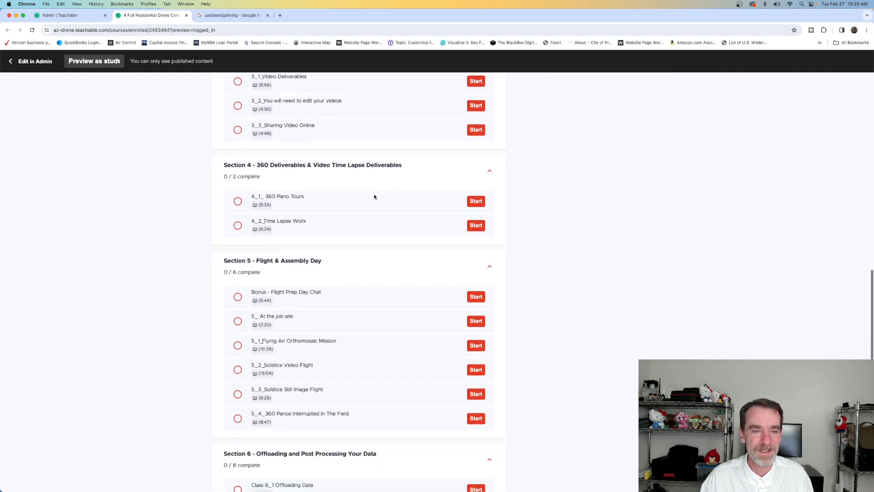
{"action": "scroll", "scroll_direction": "down", "scroll_amount": 3}
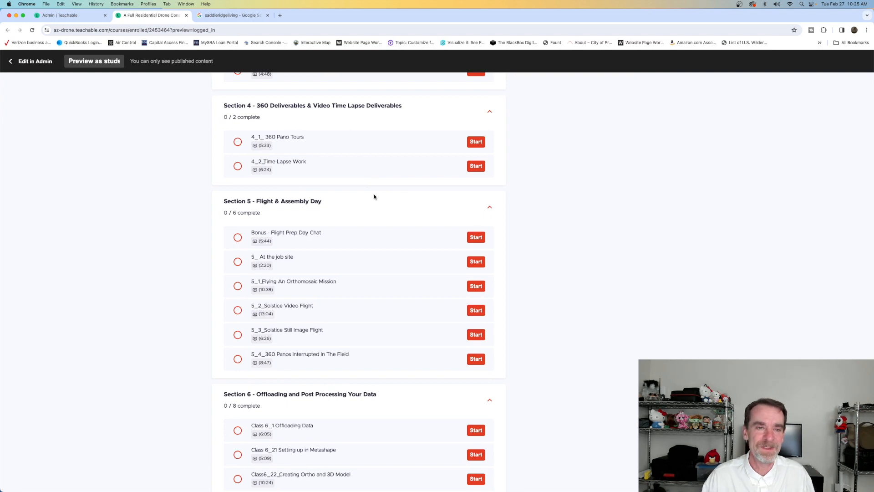
{"action": "mouse_move", "coordinate": [382, 174]}
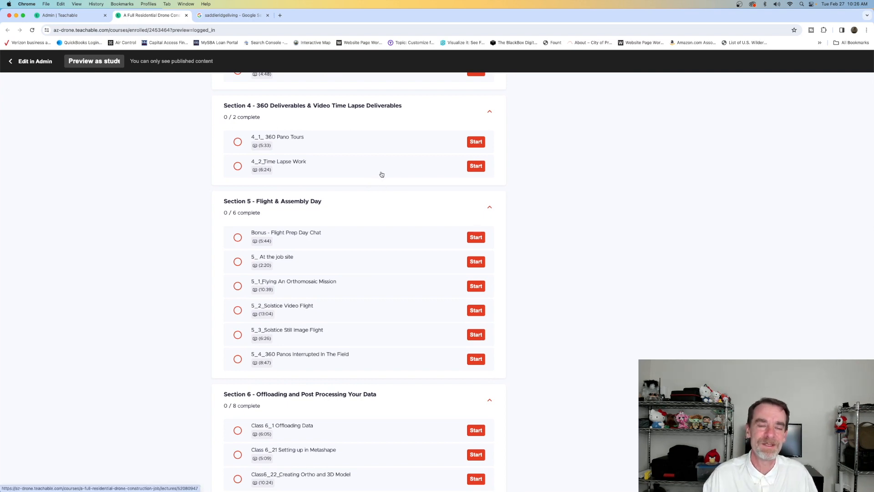
{"action": "scroll", "scroll_direction": "up", "scroll_amount": 3}
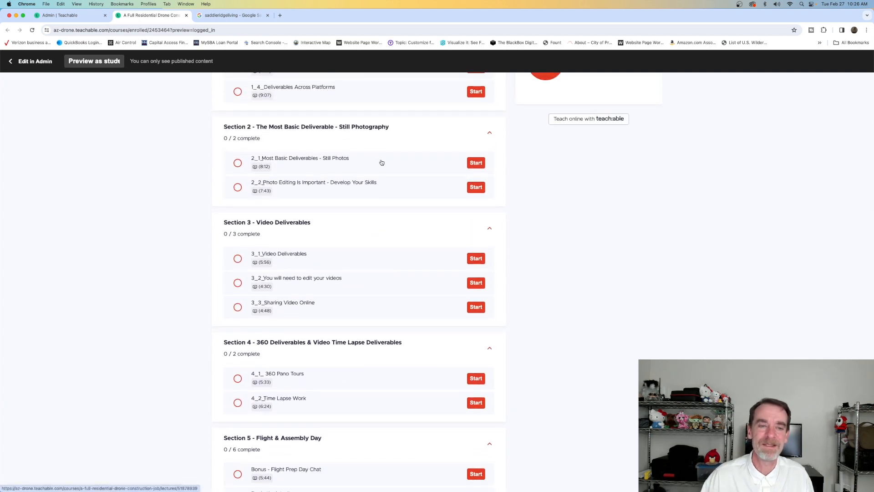
{"action": "scroll", "scroll_direction": "down", "scroll_amount": 3}
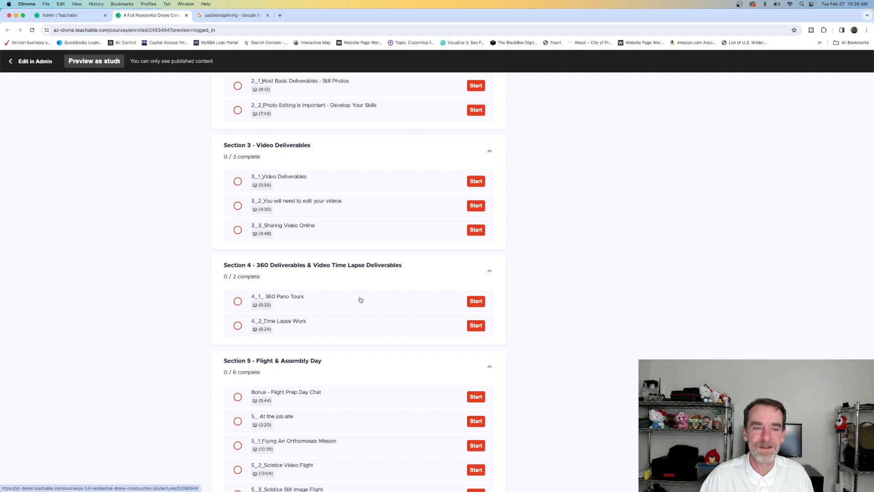
{"action": "scroll", "scroll_direction": "down", "scroll_amount": 3}
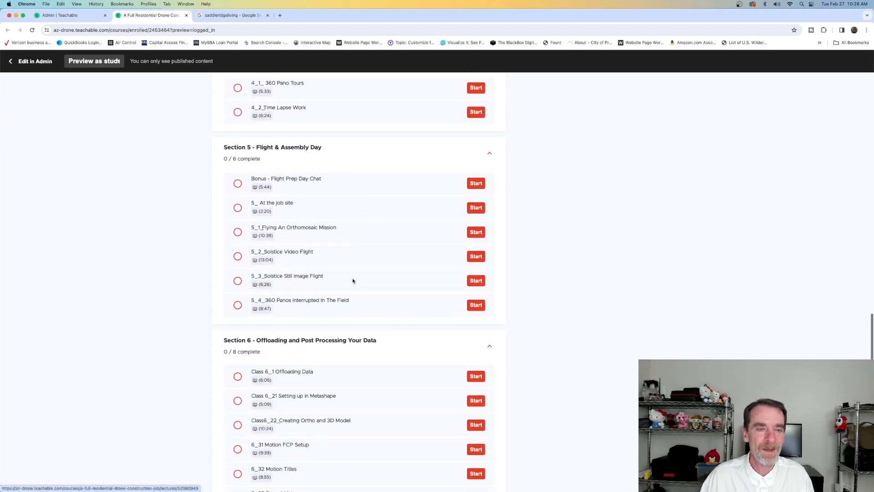
{"action": "scroll", "scroll_direction": "down", "scroll_amount": 3}
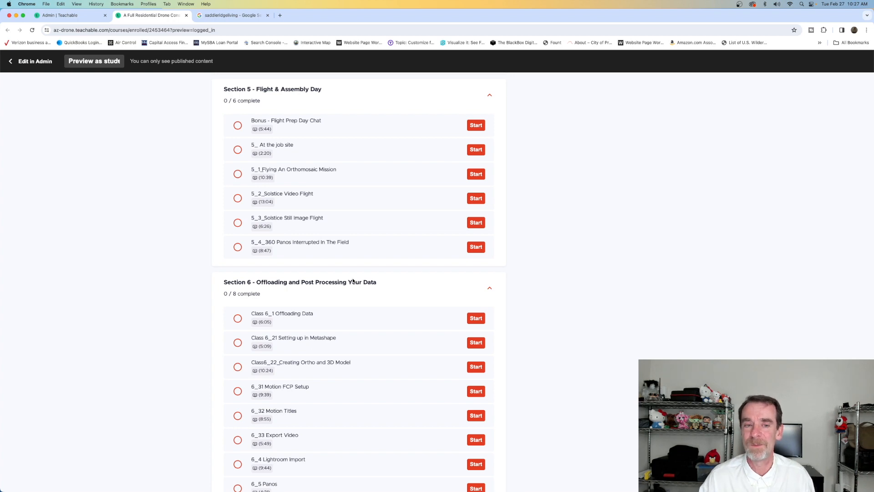
{"action": "scroll", "scroll_direction": "down", "scroll_amount": 3}
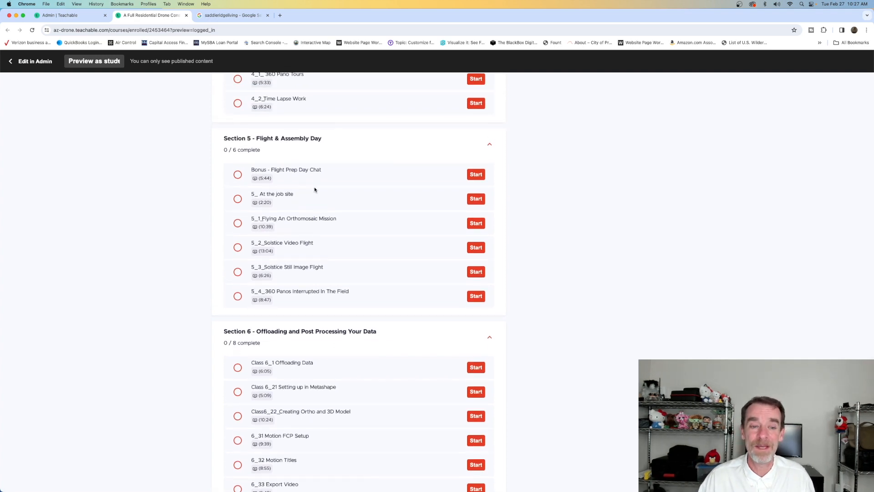
{"action": "scroll", "scroll_direction": "down", "scroll_amount": 3}
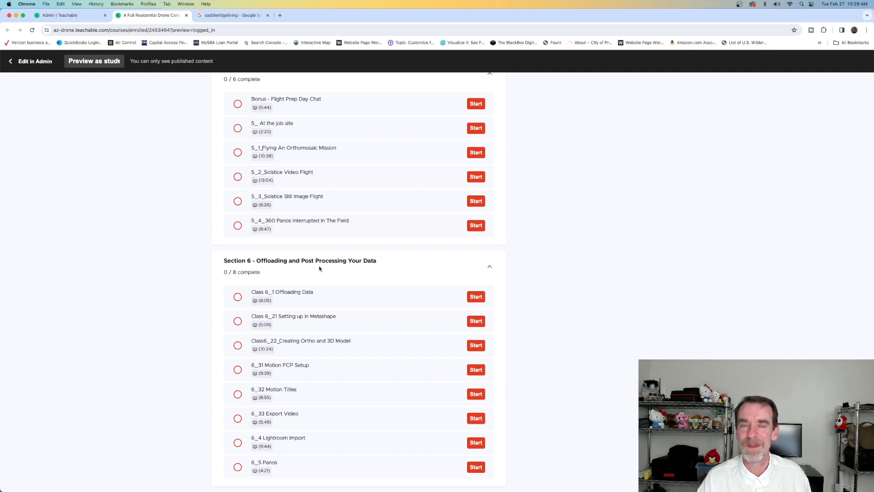
{"action": "mouse_move", "coordinate": [362, 210]}
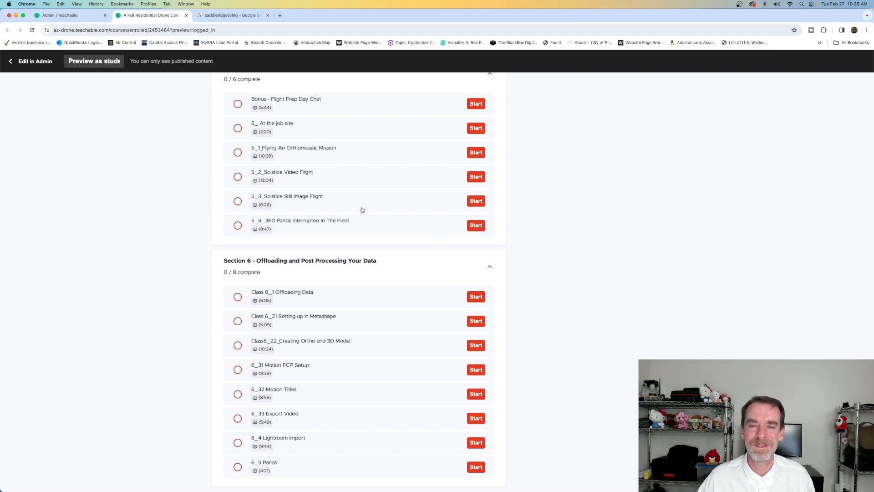
{"action": "scroll", "scroll_direction": "up", "scroll_amount": 3}
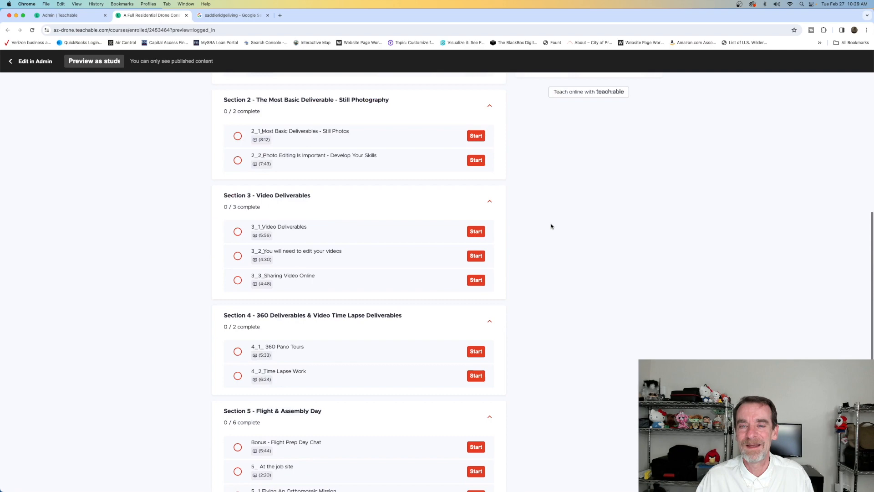